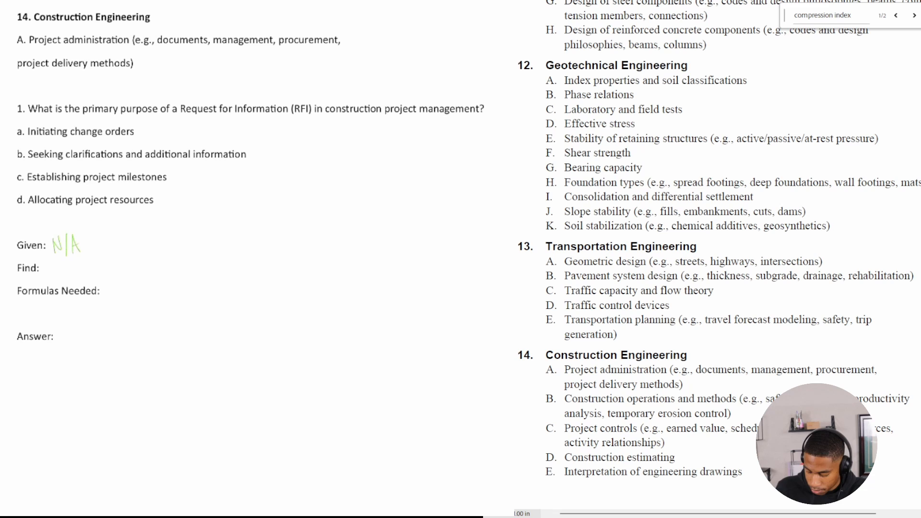
Step: Handwrite 'purpose of RFI' in green after the Find label
{"action": "type", "text": "pur"}
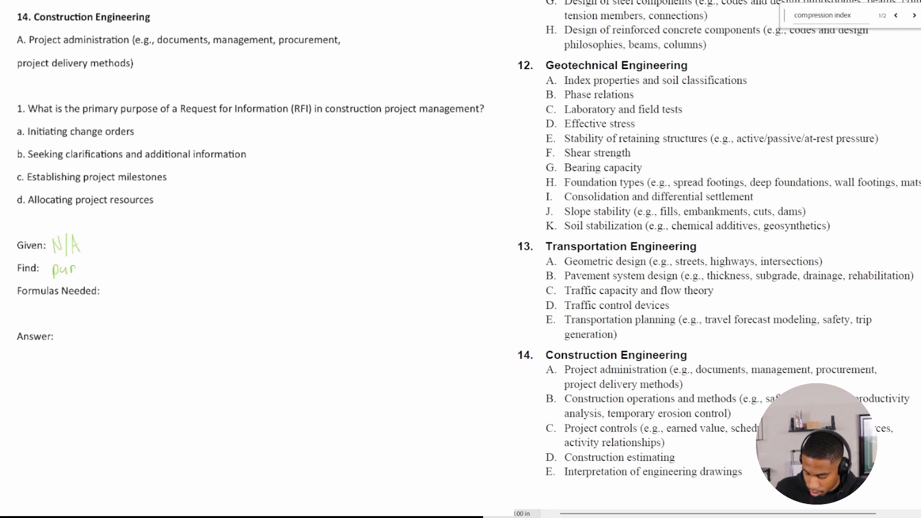
{"action": "type", "text": "pose"}
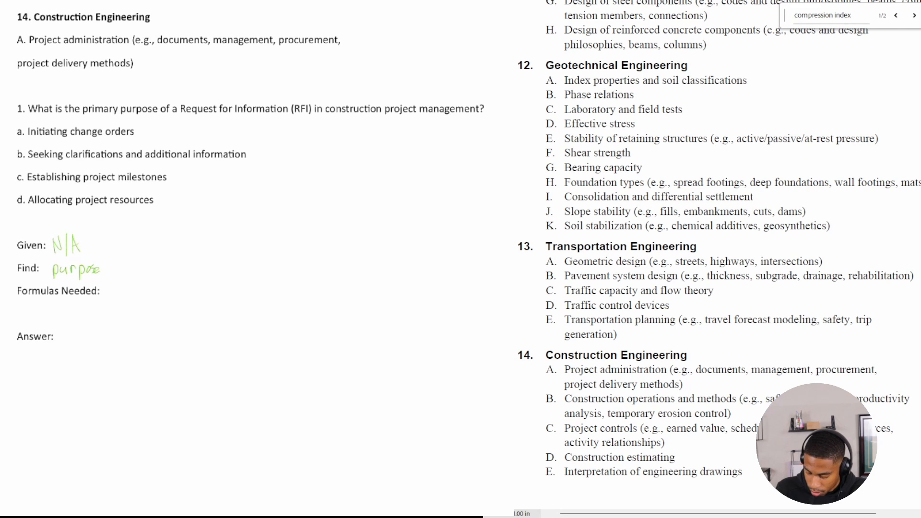
{"action": "type", "text": "of"}
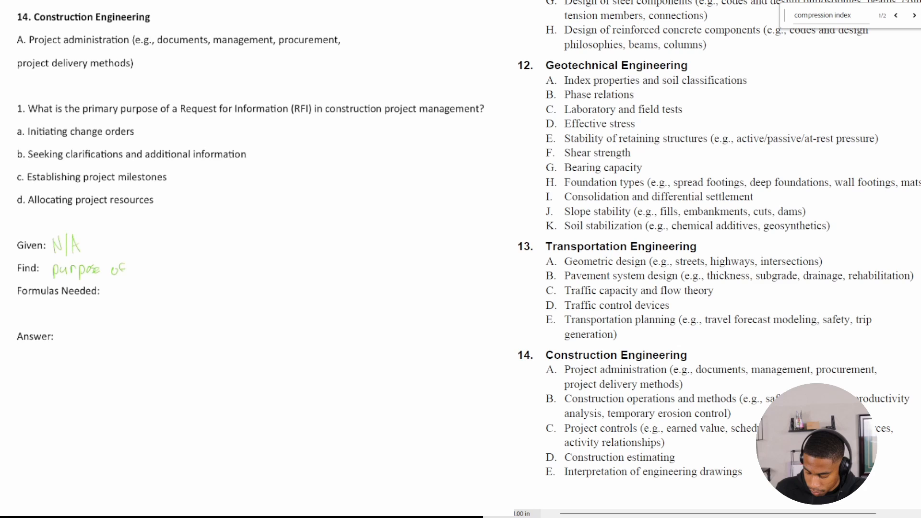
{"action": "type", "text": "RFI"}
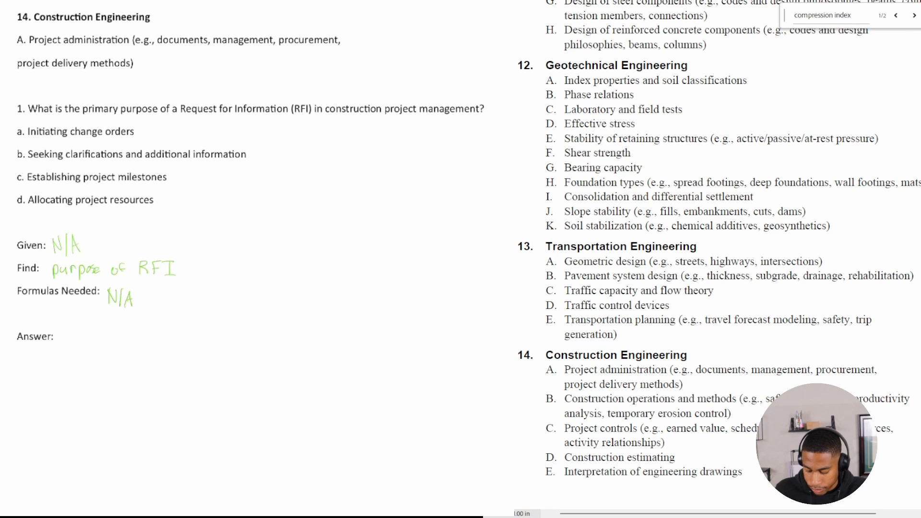
Step: Handwrite '(prior Knowledge)' after N/A on the Formulas Needed line
{"action": "type", "text": "("}
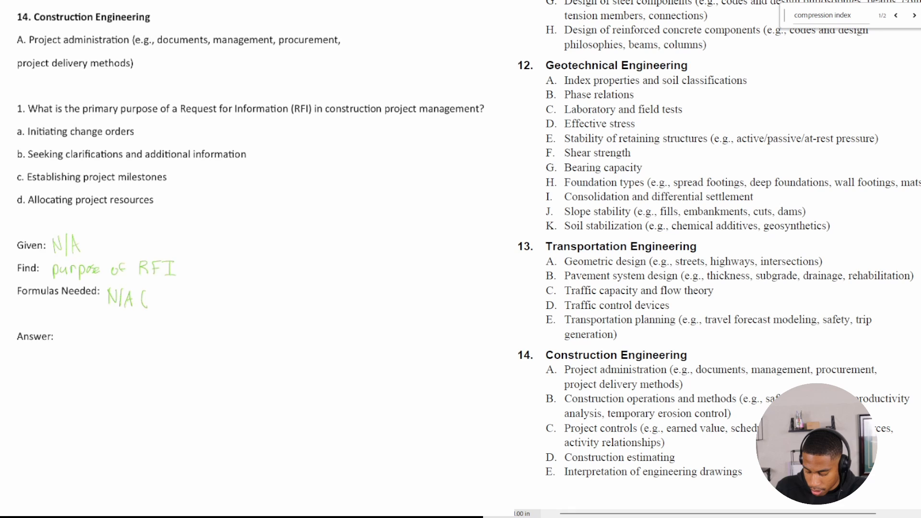
{"action": "type", "text": "prior"}
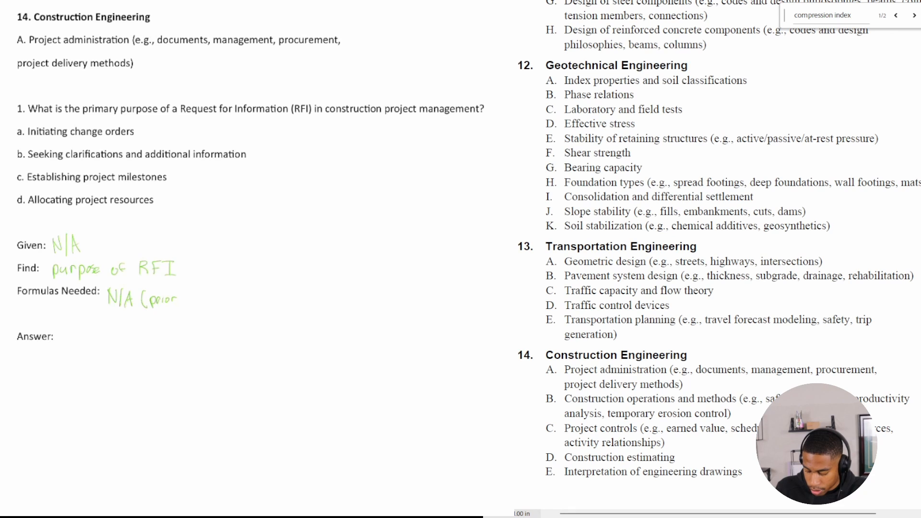
{"action": "type", "text": "Knowl."}
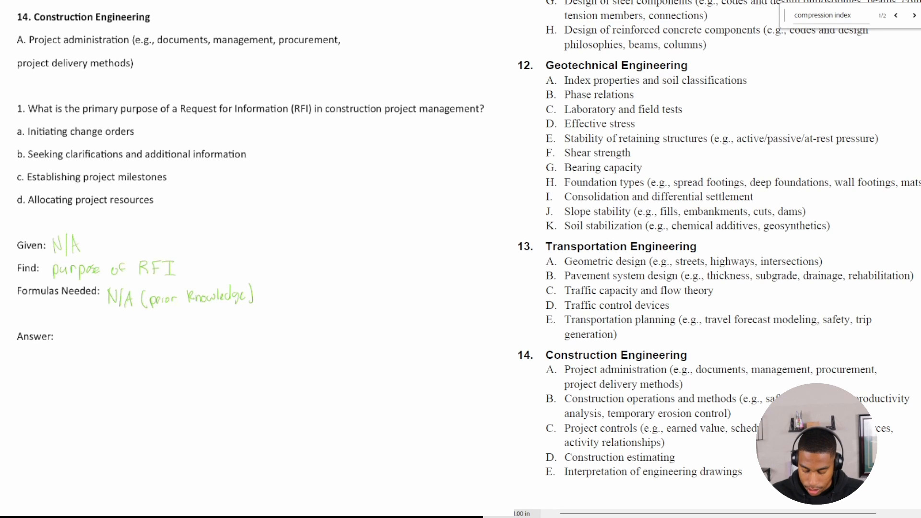
Step: Mark options a, c, d with red X, check b in green, and write 'B' after Answer
{"action": "left_click", "coordinate": [151, 131]}
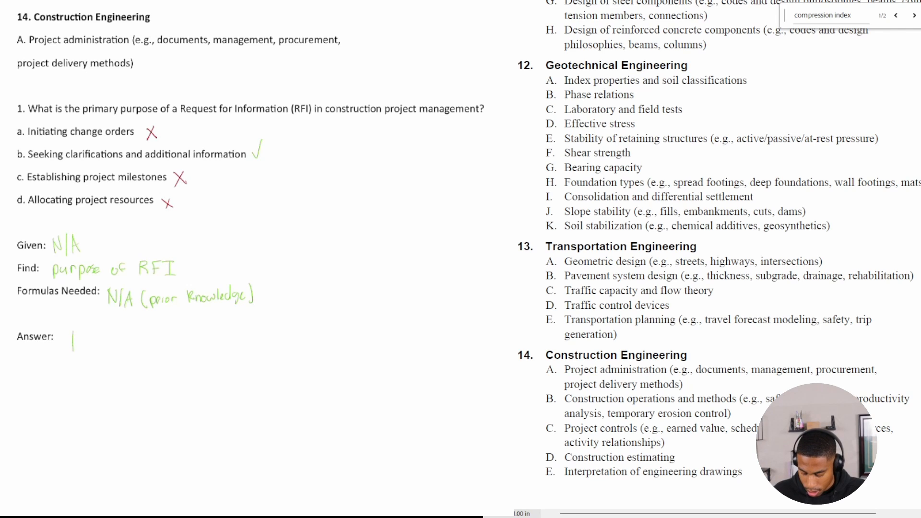
{"action": "type", "text": "B"}
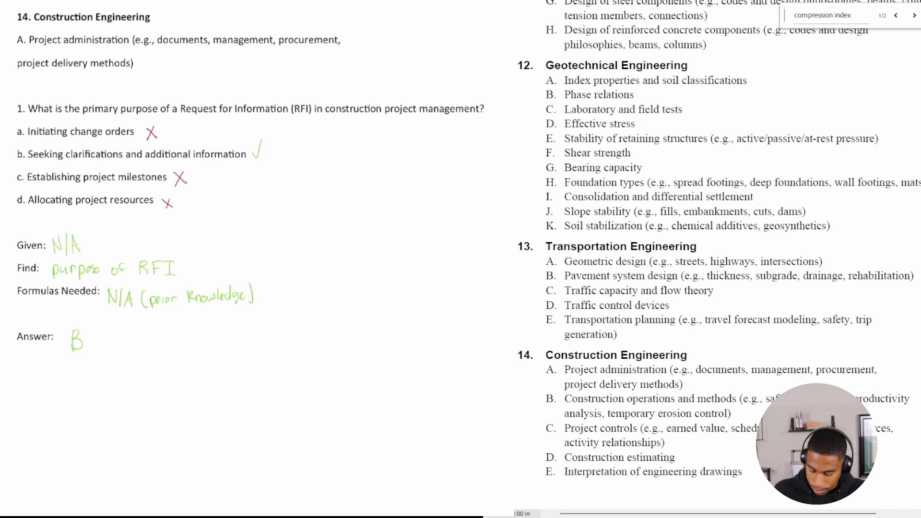
Step: Handwrite the 'Company' and 'US' labels for the two sides of the diagram
{"action": "type", "text": "Co"}
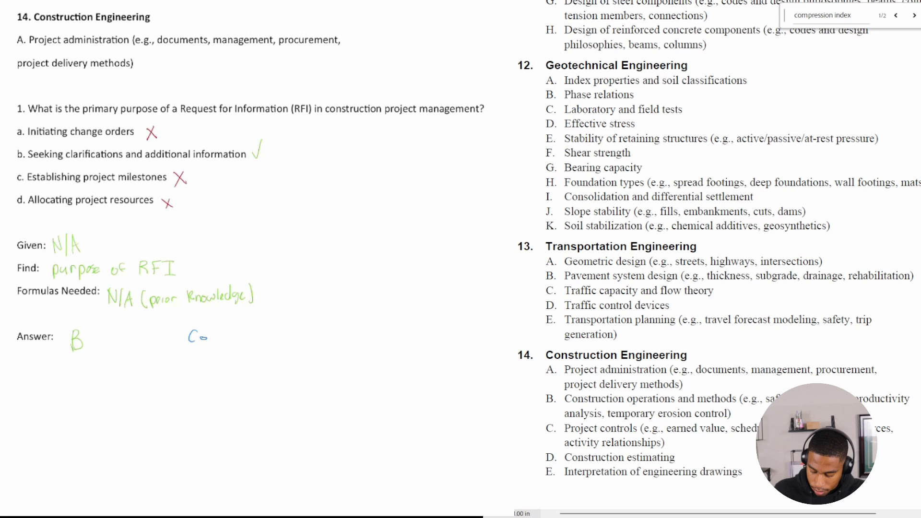
{"action": "type", "text": "Company"}
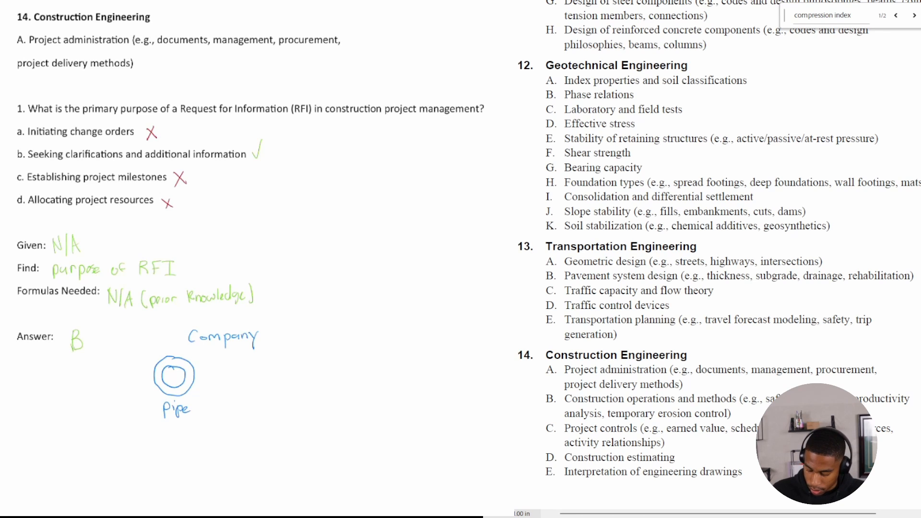
{"action": "type", "text": "US"}
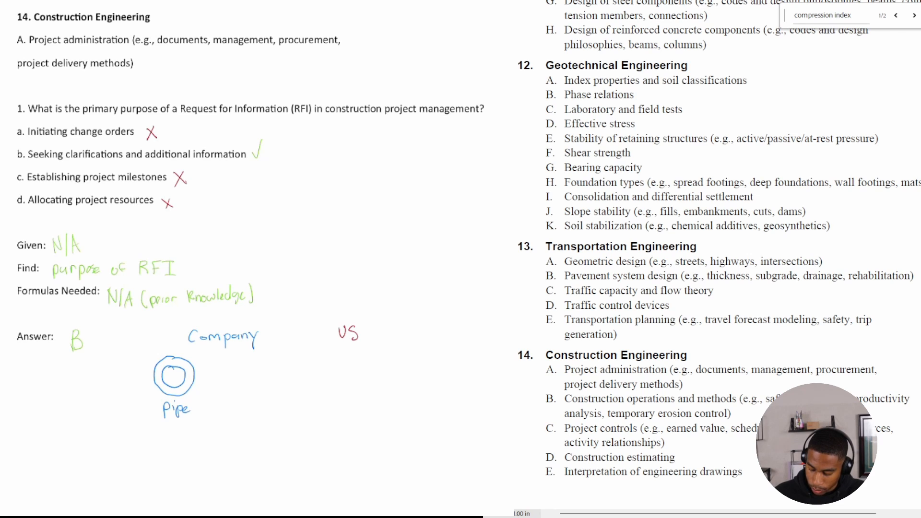
Step: Write the red note 'ask for specific type of pipe' beside US
{"action": "type", "text": "as"}
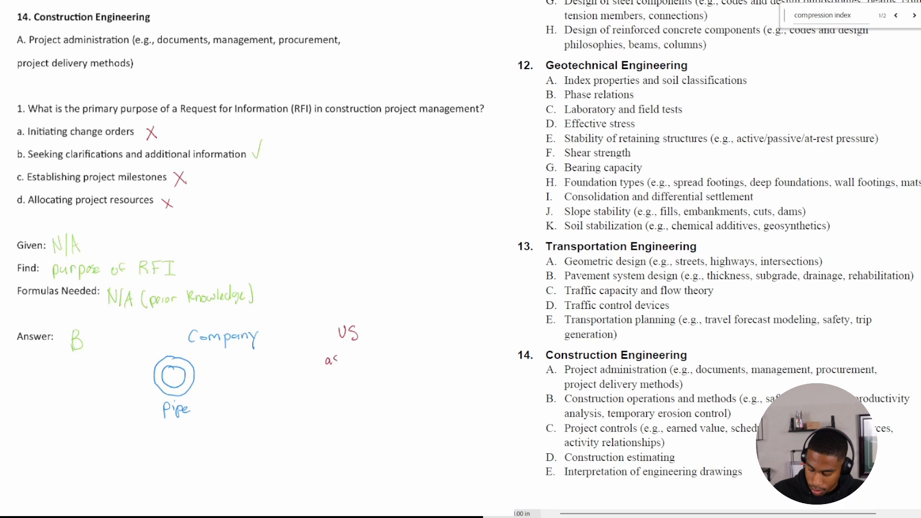
{"action": "type", "text": "ask for"}
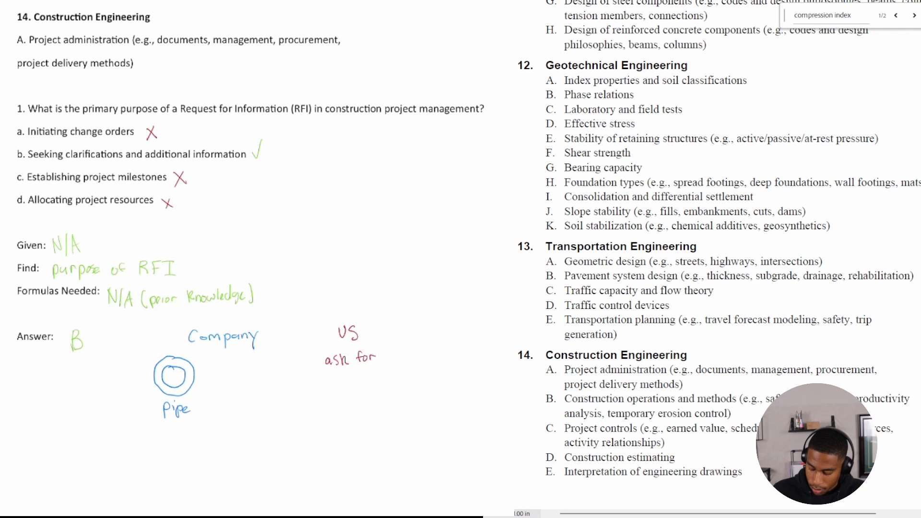
{"action": "type", "text": "s"}
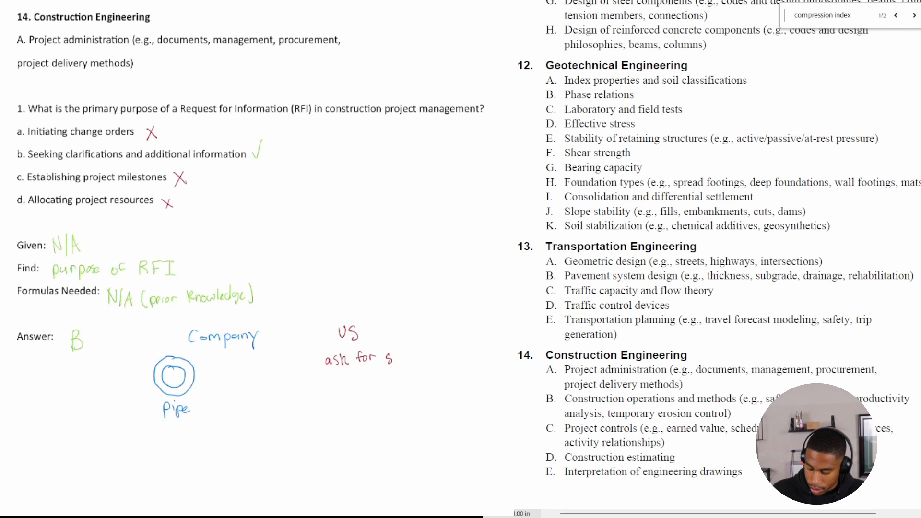
{"action": "type", "text": "specific"}
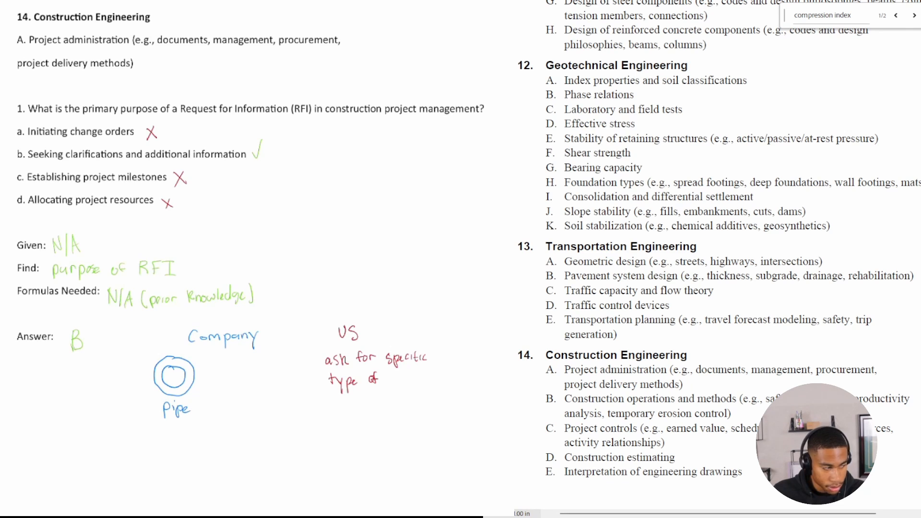
{"action": "type", "text": "pipe"}
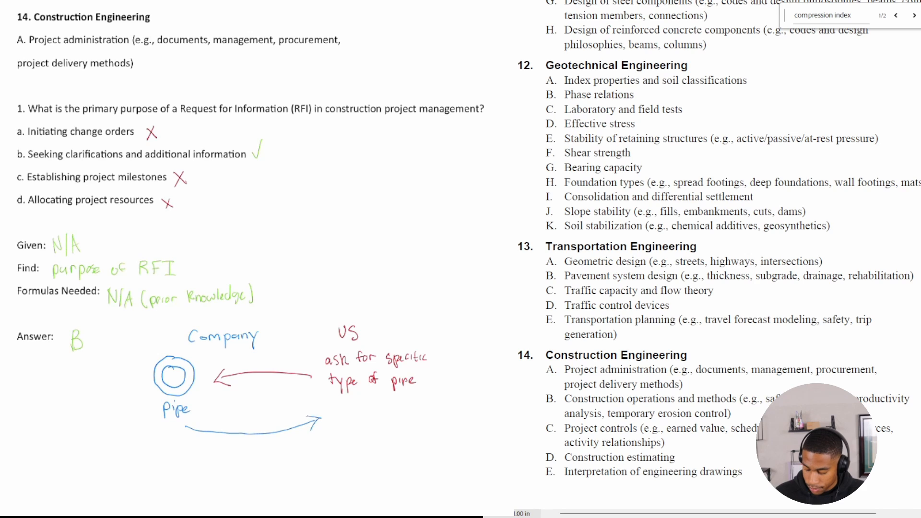
Step: Write 'send email w/ pipe info' in blue along the arrow back to the company
{"action": "type", "text": "send email"}
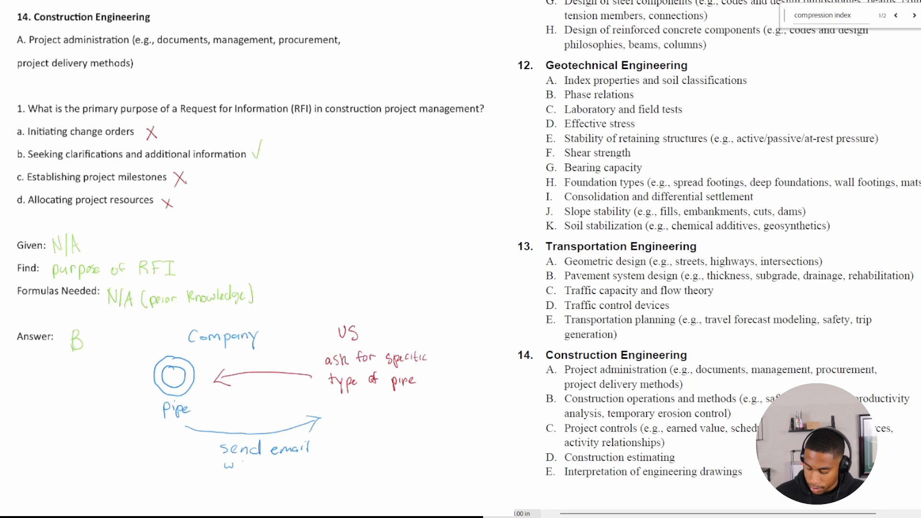
{"action": "type", "text": "/ pipe"}
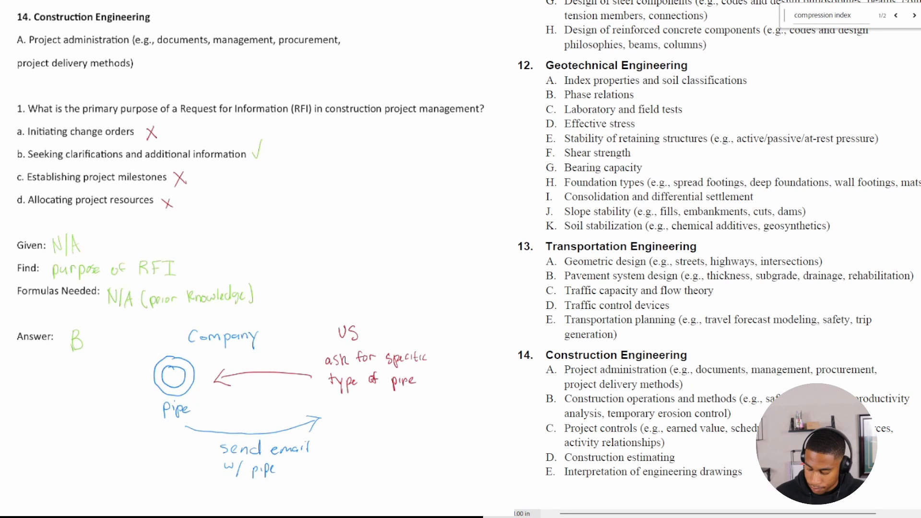
{"action": "type", "text": "info"}
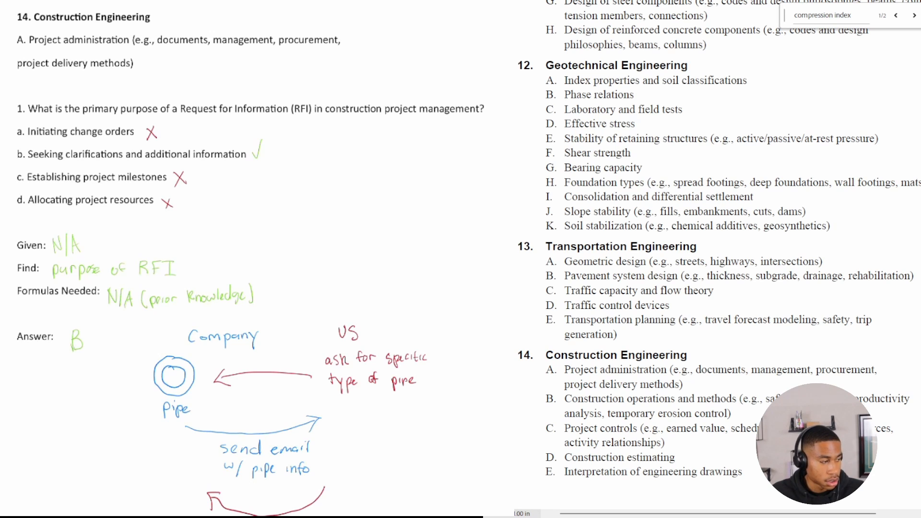
Step: Scroll the page to review the red RFI Specific Material arrow and blue return arrow
{"action": "scroll", "scroll_direction": "down", "scroll_amount": 3}
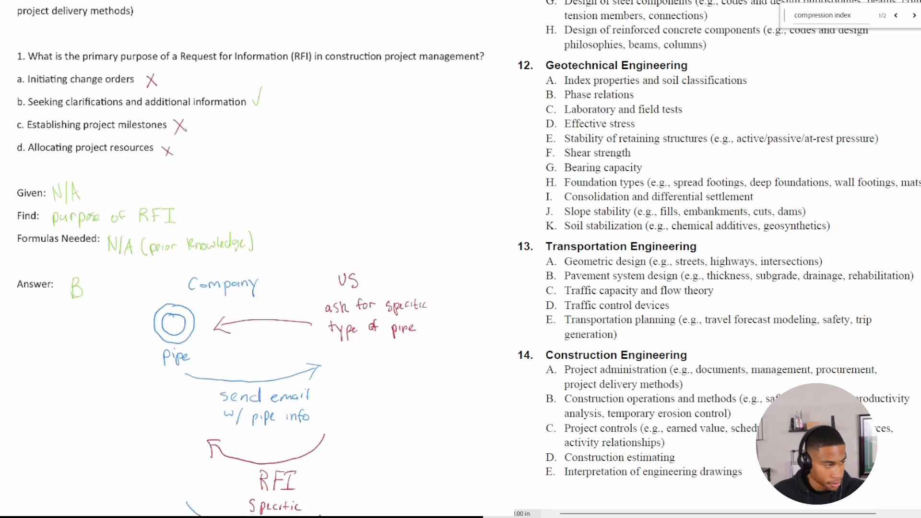
{"action": "scroll", "scroll_direction": "up", "scroll_amount": 3}
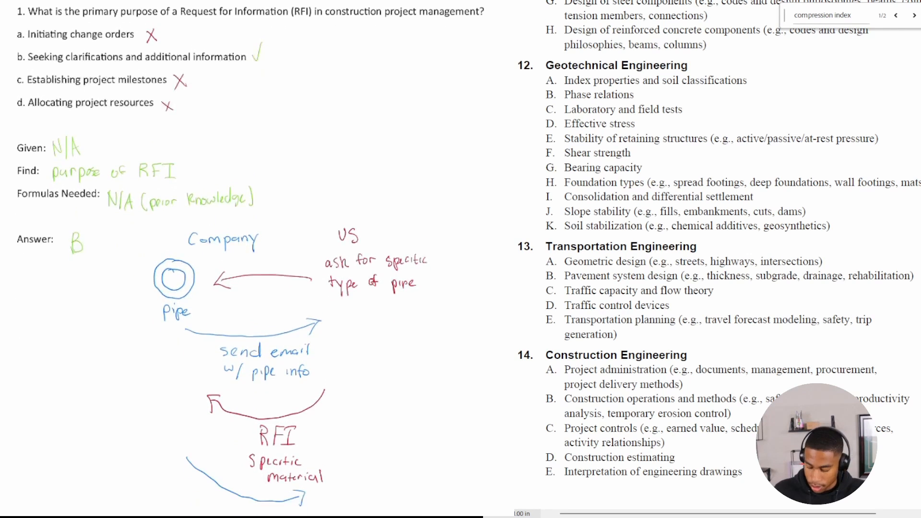
{"action": "scroll", "scroll_direction": "down", "scroll_amount": 3}
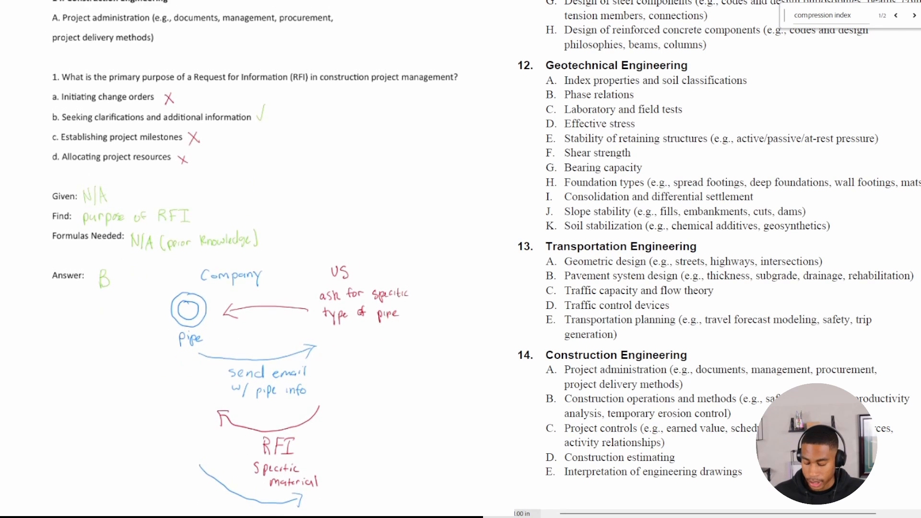
{"action": "scroll", "scroll_direction": "up", "scroll_amount": 3}
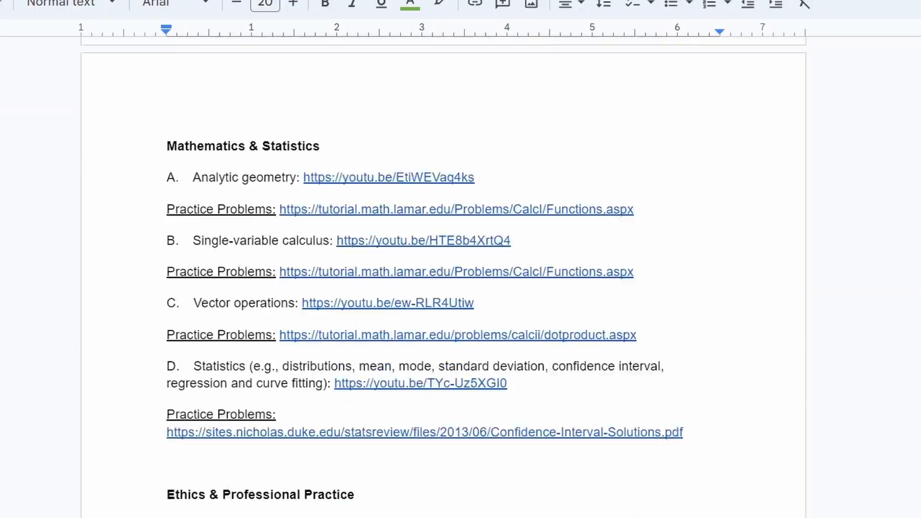
{"action": "scroll", "scroll_direction": "down", "scroll_amount": 3}
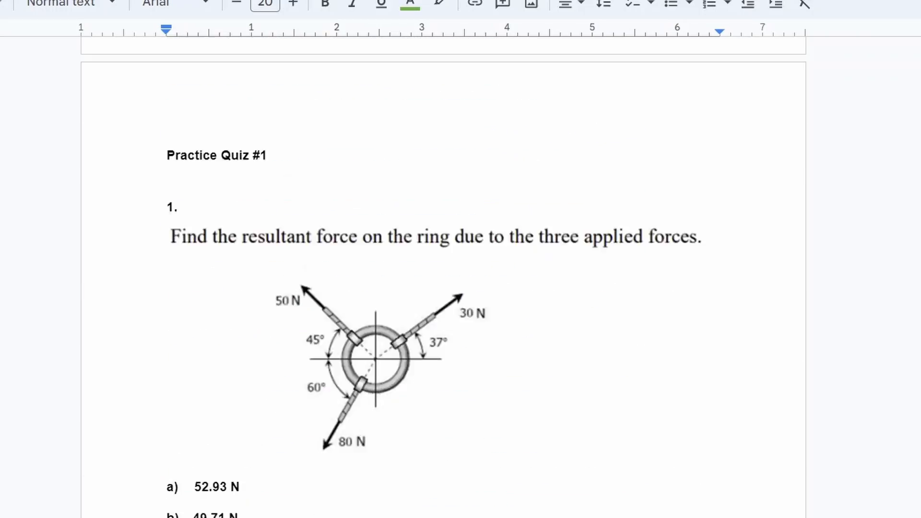
{"action": "scroll", "scroll_direction": "down", "scroll_amount": 3}
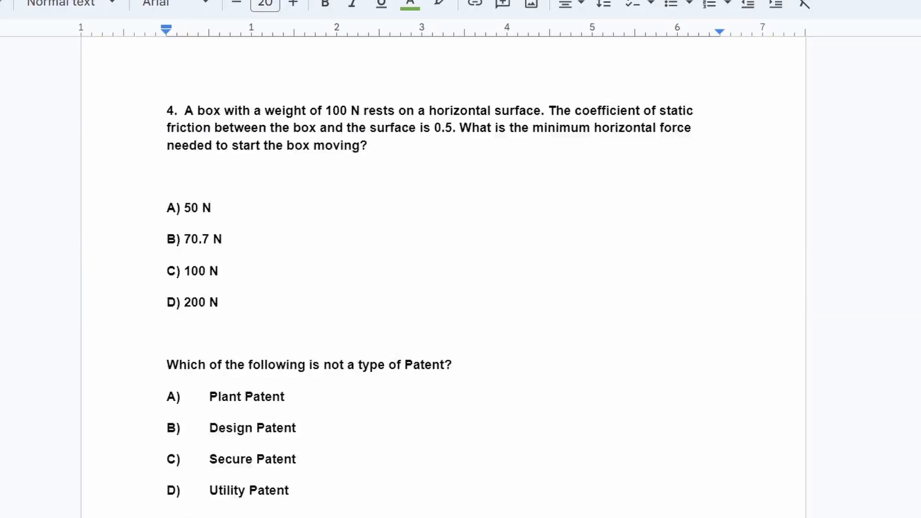